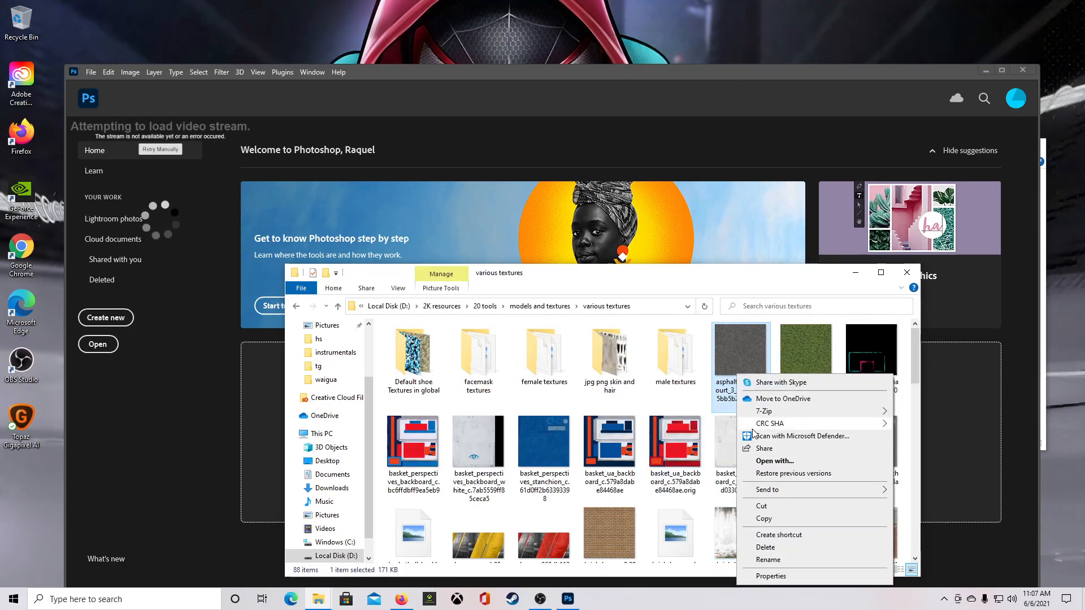
Step: Check the asphalt DDS file's properties, drag it into Photoshop, and dismiss the wrong-document error
click(769, 576)
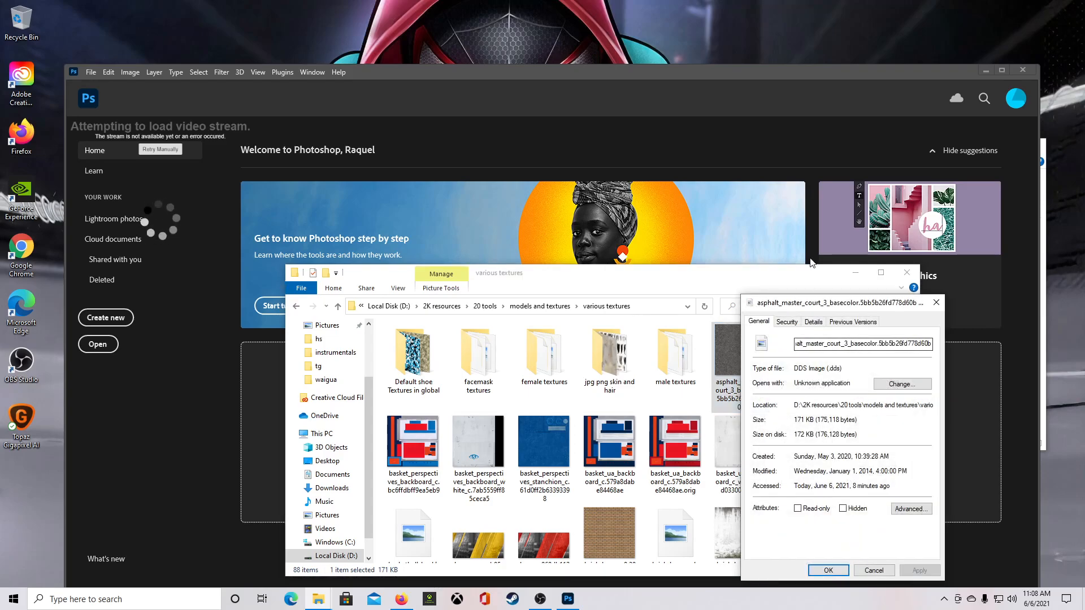
drag(841, 302, 660, 153)
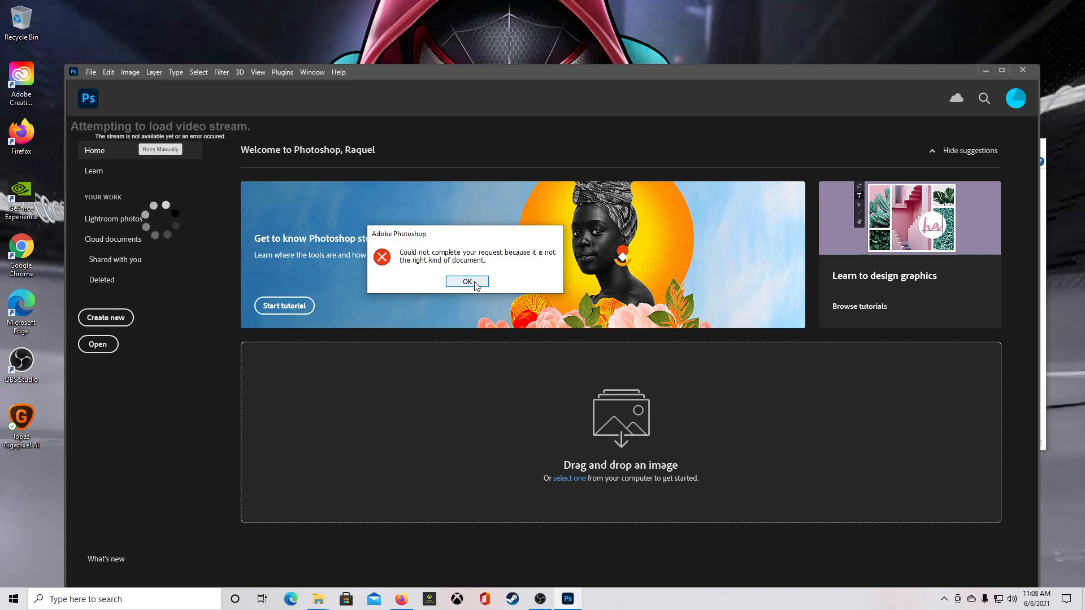
click(466, 282)
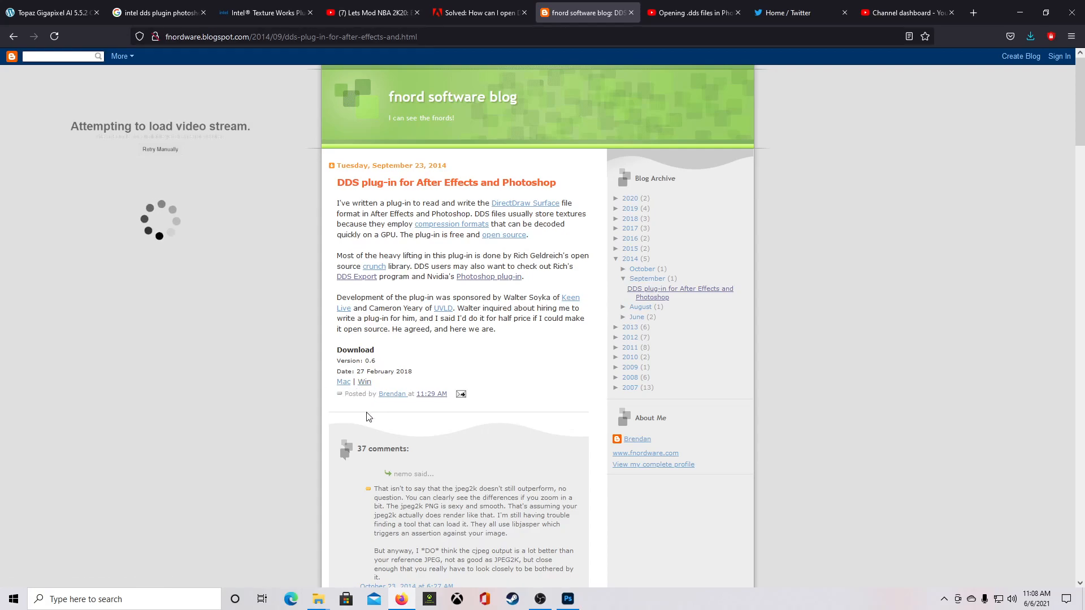
mouse_move(365, 381)
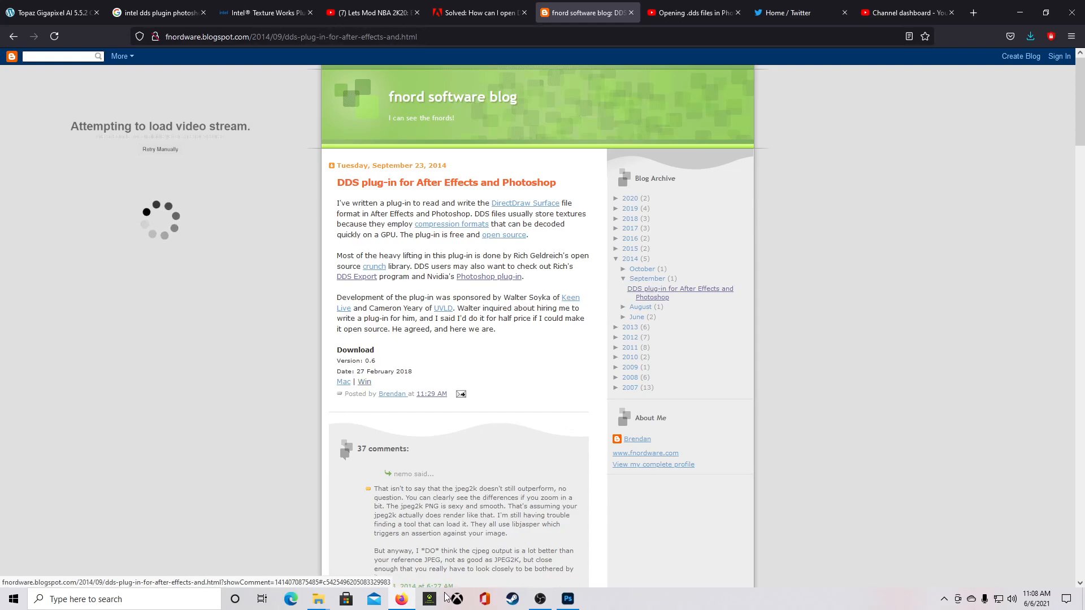
mouse_move(317, 599)
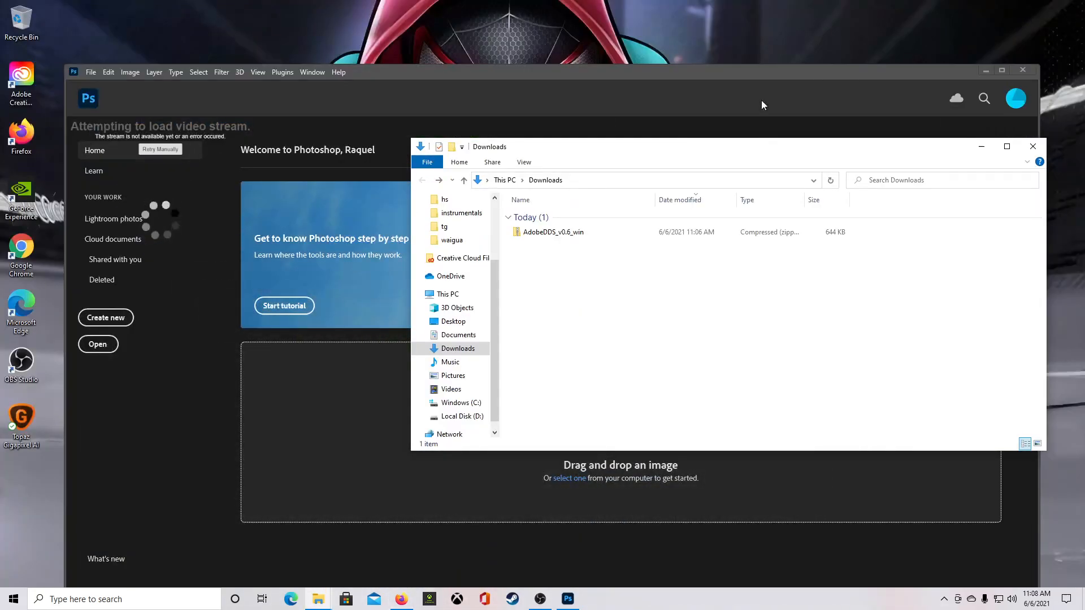
Step: Open the AdobeDDS_v0.6_win archive and select the DDS plug-in file in its 64-bit folder
click(554, 232)
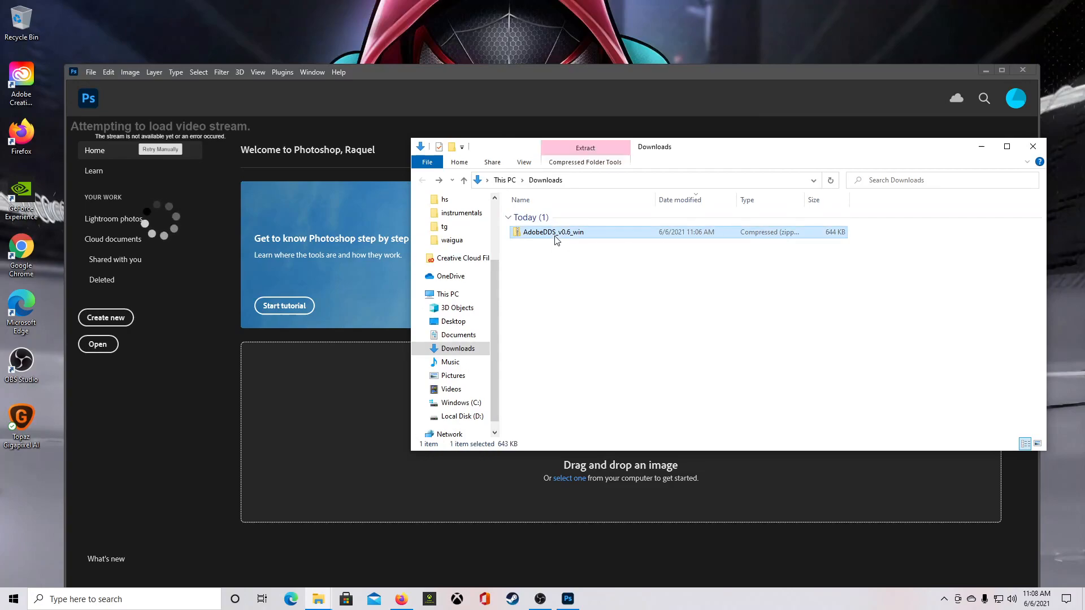
double_click(553, 231)
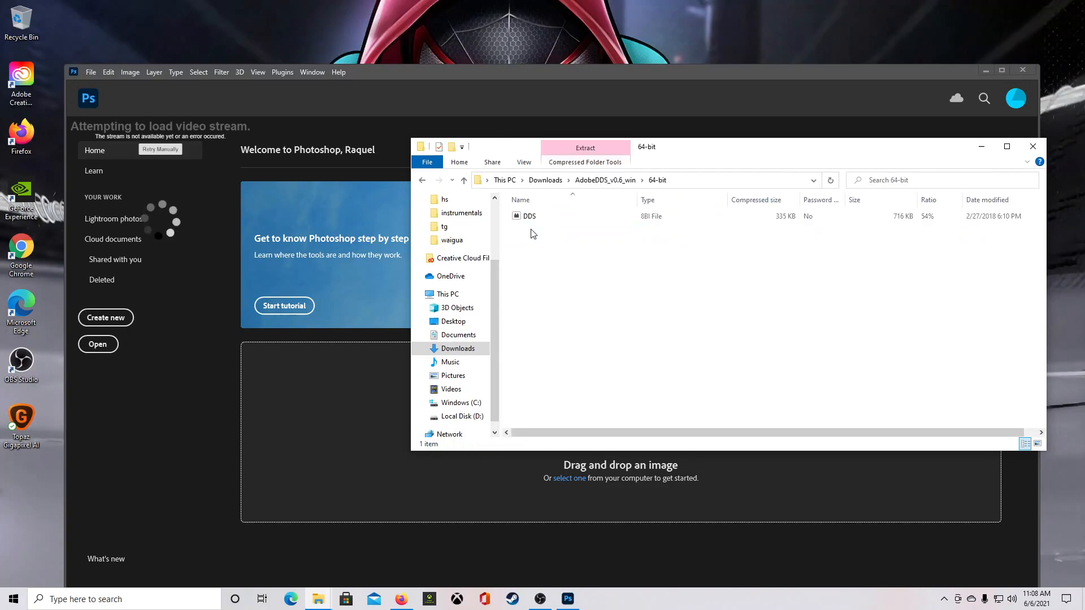
click(530, 216)
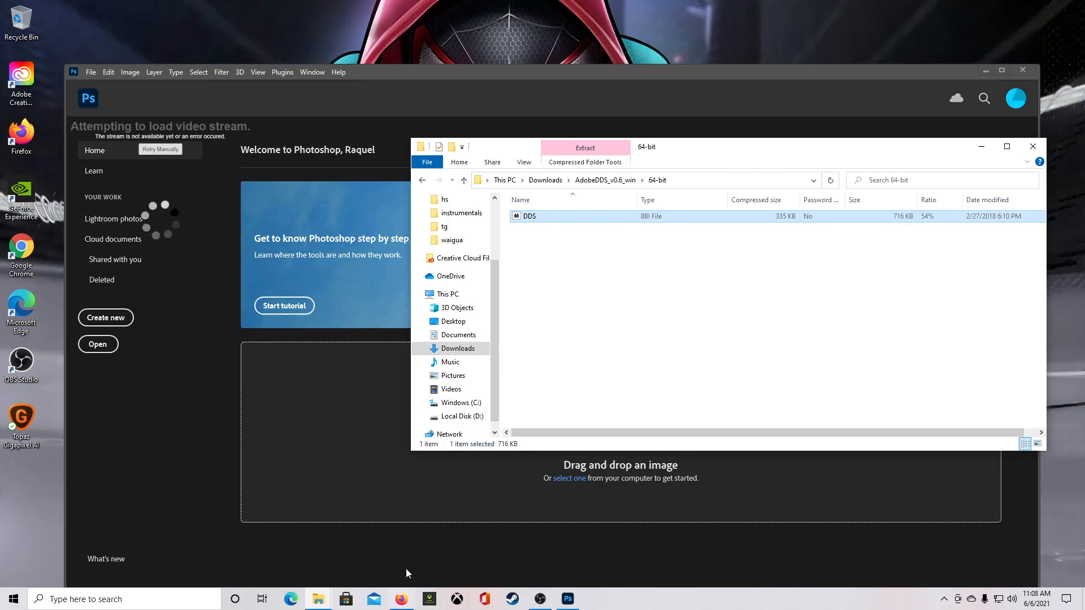
mouse_move(317, 598)
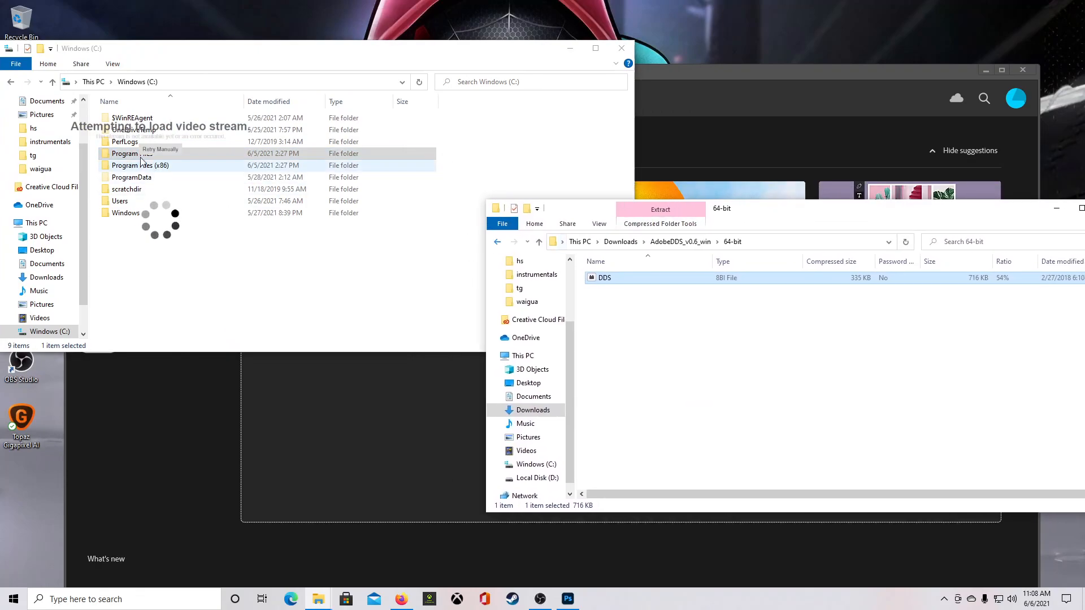
Step: Copy DDS.8bi into Photoshop 2021's Plug-ins folder under Program Files, granting administrator permission
double_click(125, 153)
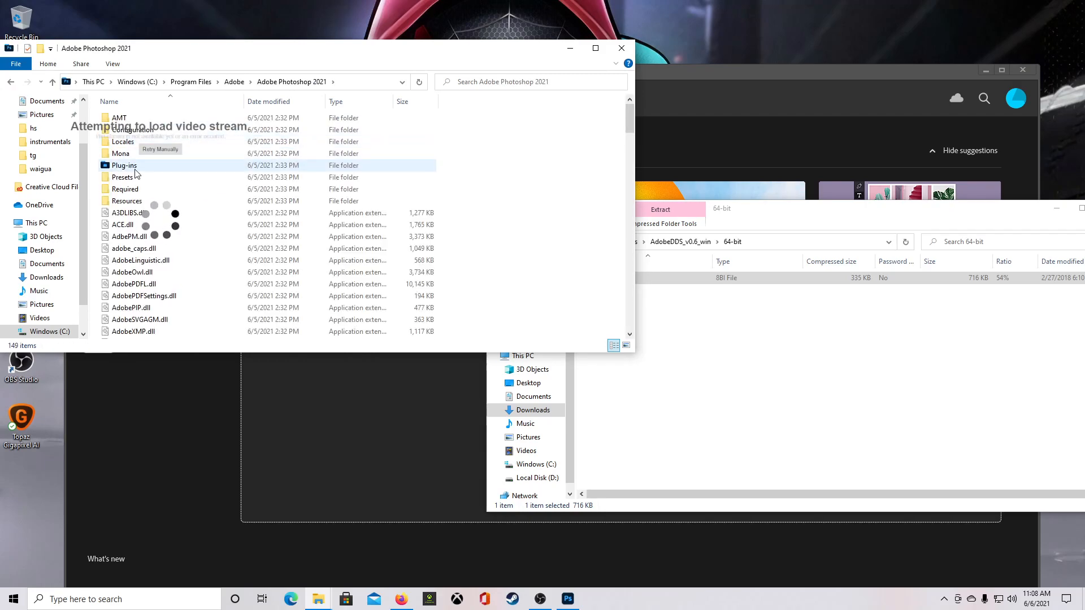
click(125, 165)
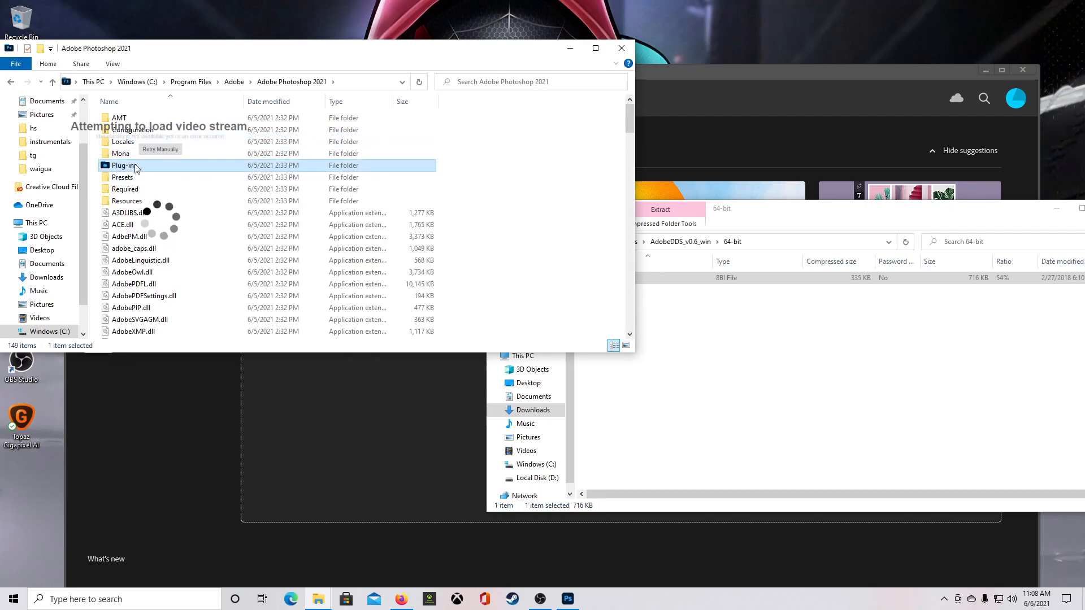
double_click(124, 166)
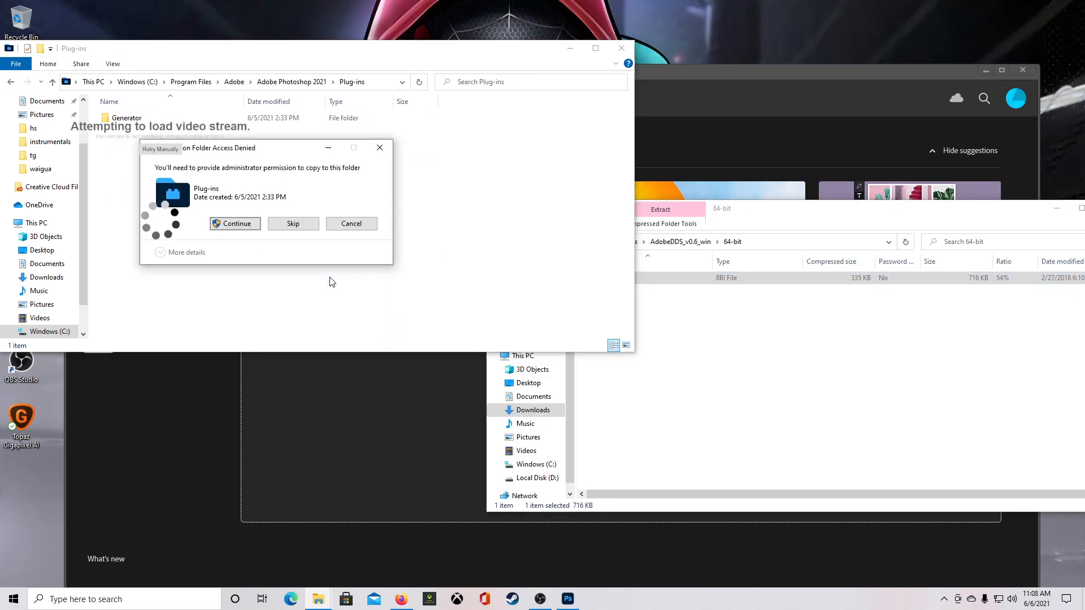
click(235, 223)
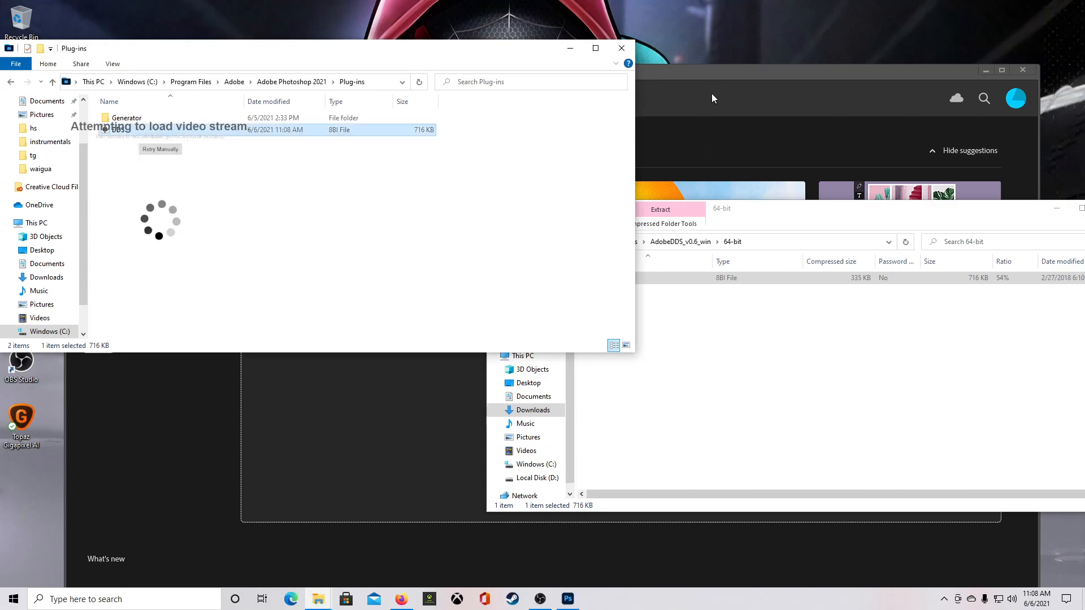
click(566, 599)
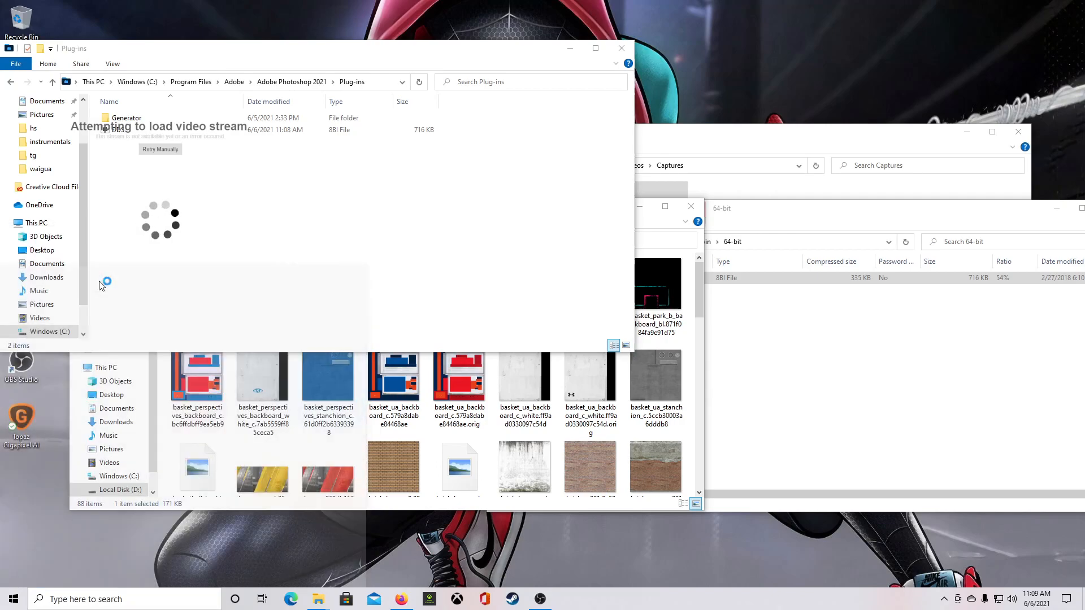
Step: Bring Photoshop forward, cancel two Open dialogs, and open shirt layout.jpg from Recent files
click(566, 598)
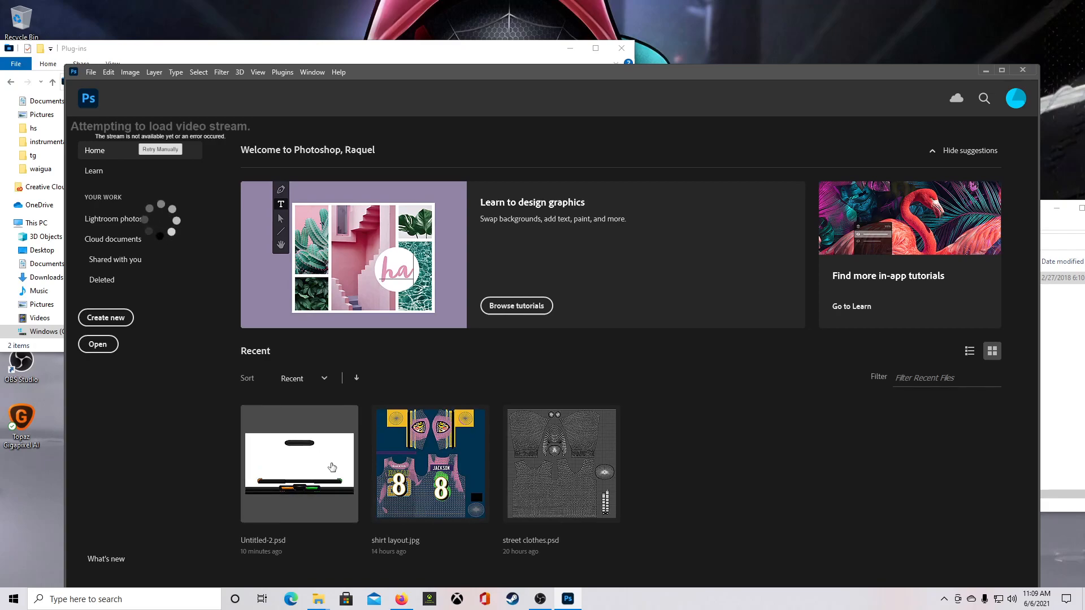
mouse_move(255, 384)
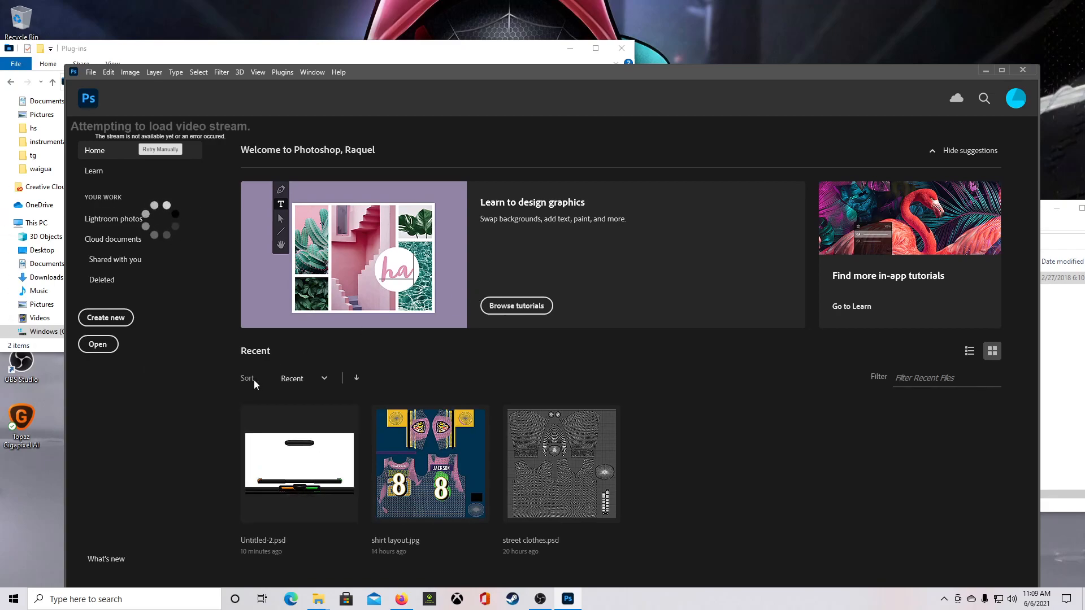
click(98, 344)
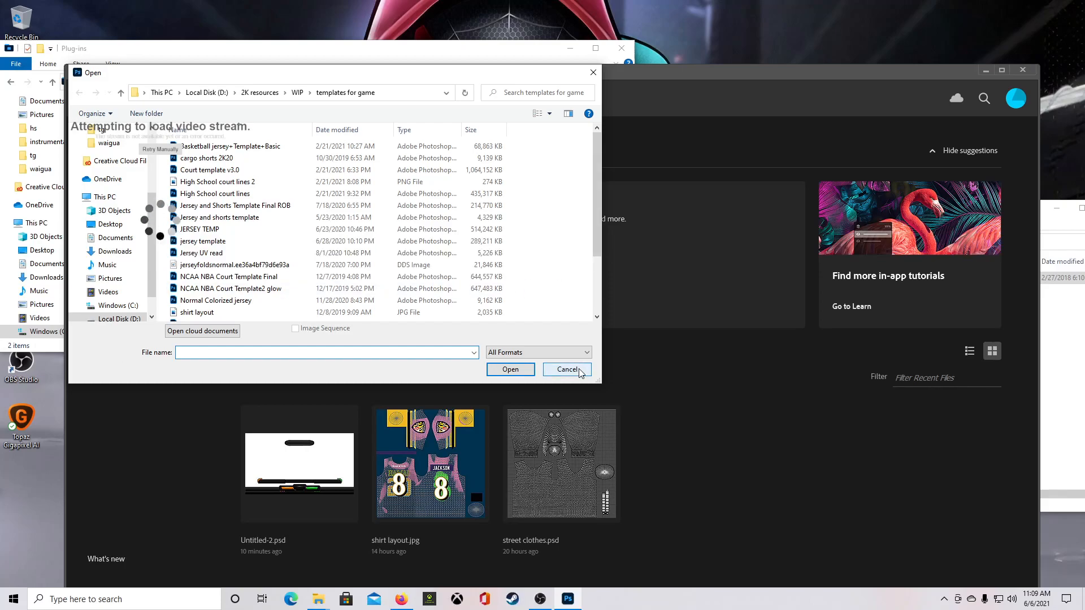
click(566, 369)
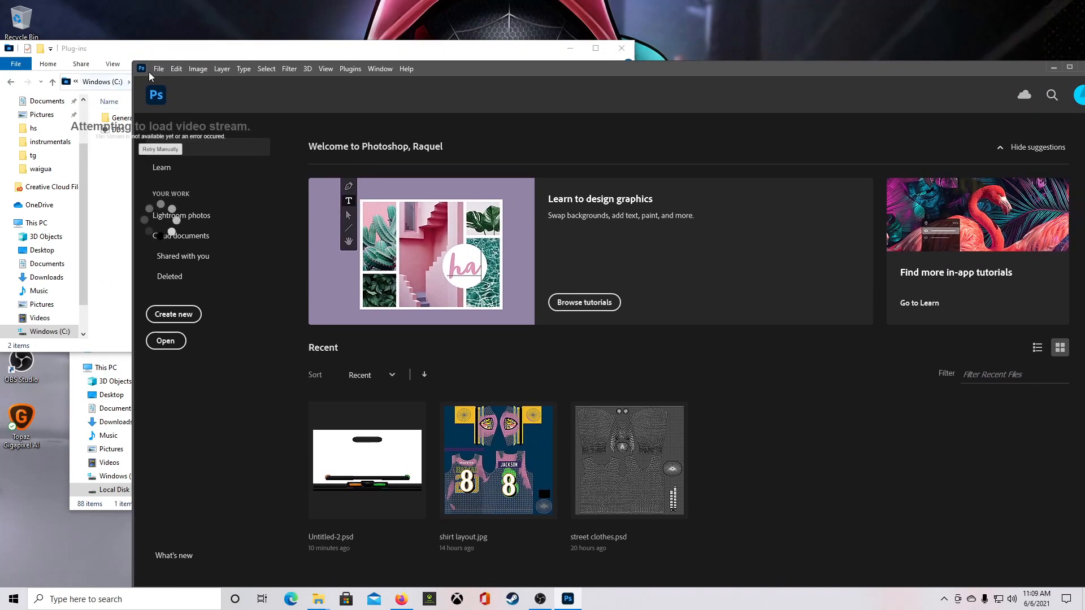
click(158, 69)
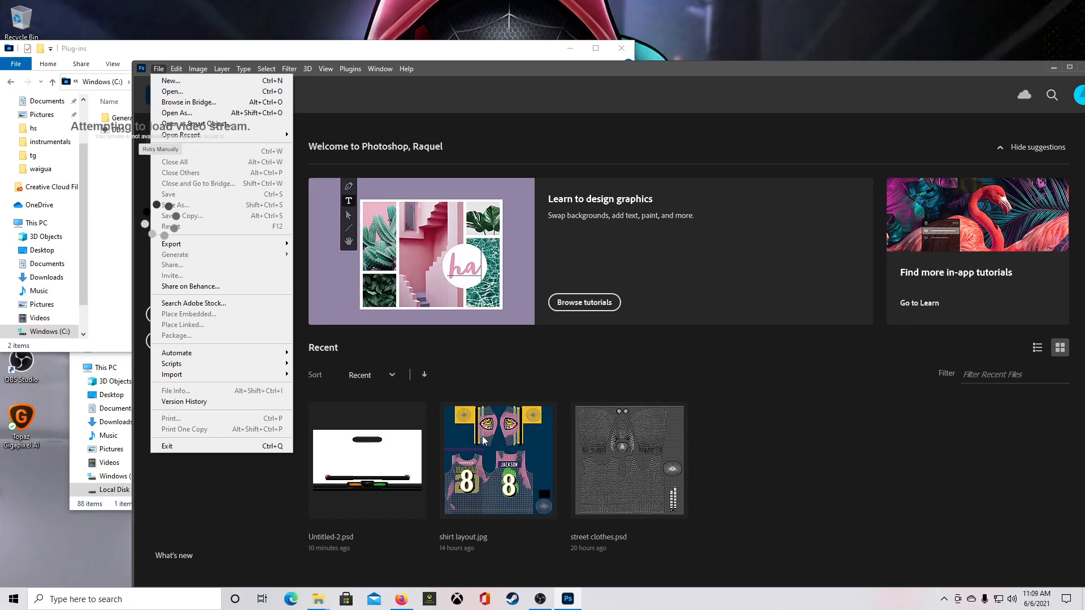
click(172, 90)
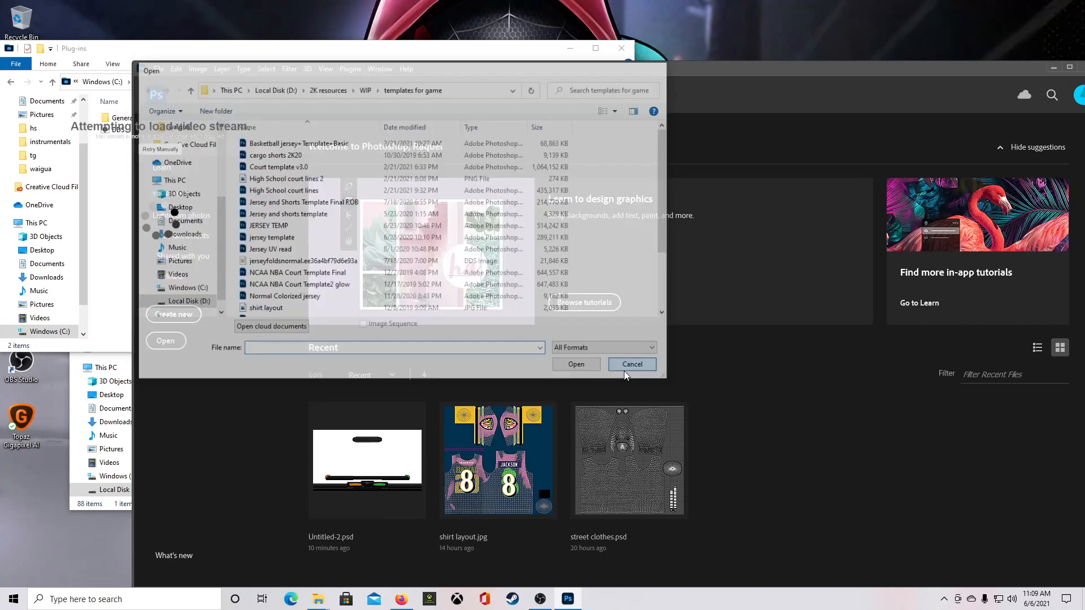
click(630, 364)
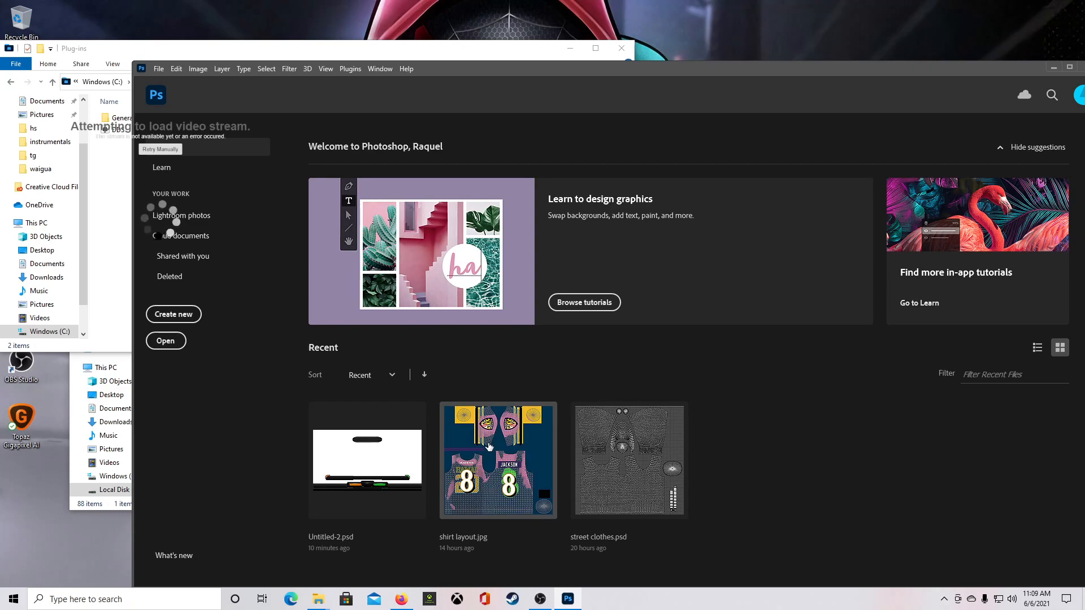
double_click(498, 460)
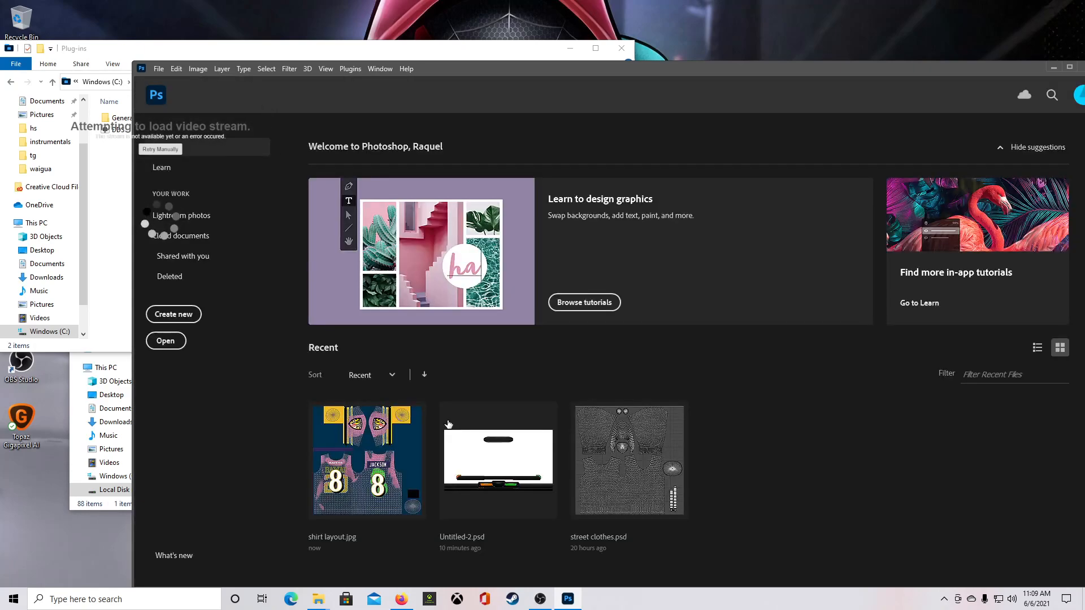
double_click(367, 460)
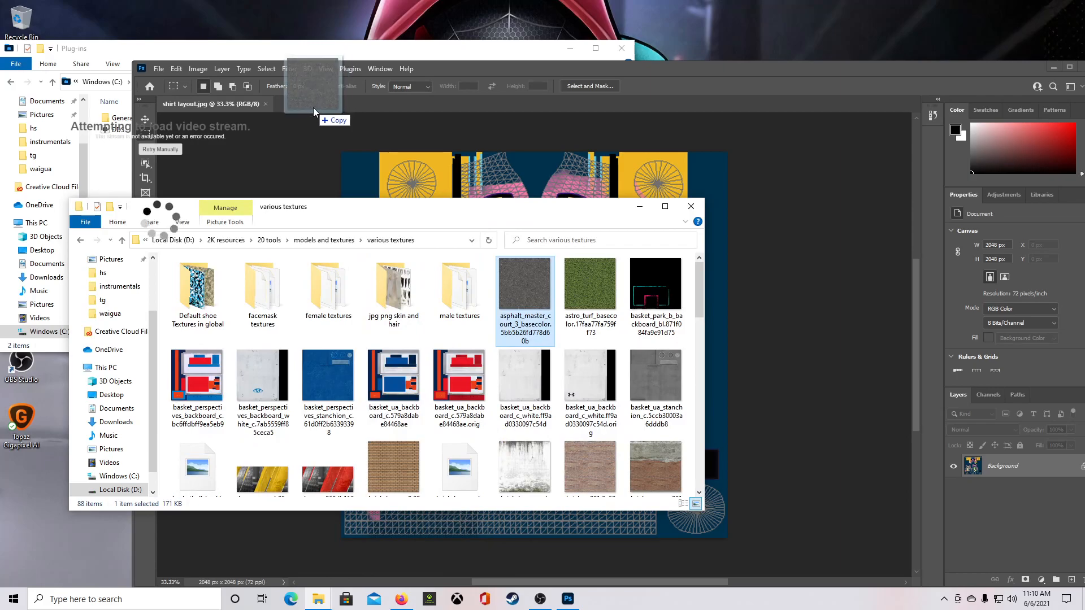
Step: Open the asphalt court DDS texture as its own document
double_click(524, 284)
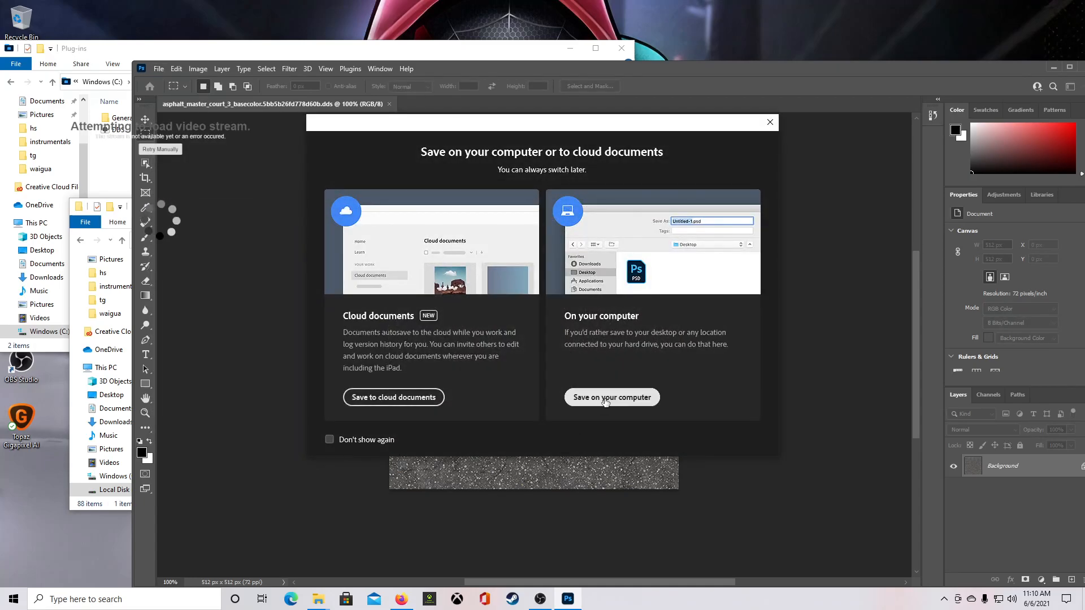
Step: Save the asphalt texture to the computer as DDS, replacing the existing file
click(611, 397)
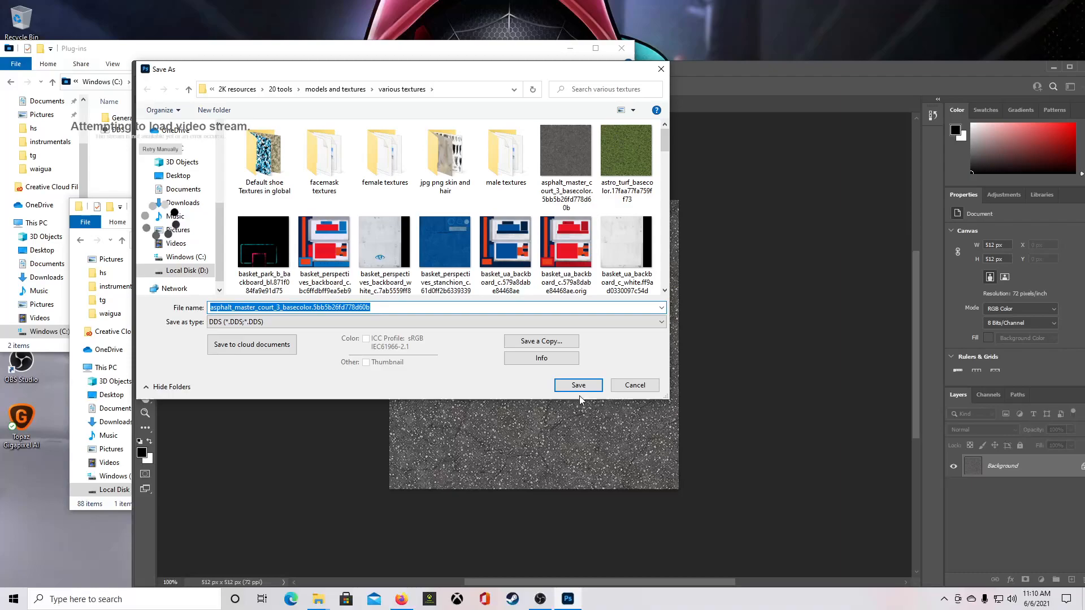
click(436, 321)
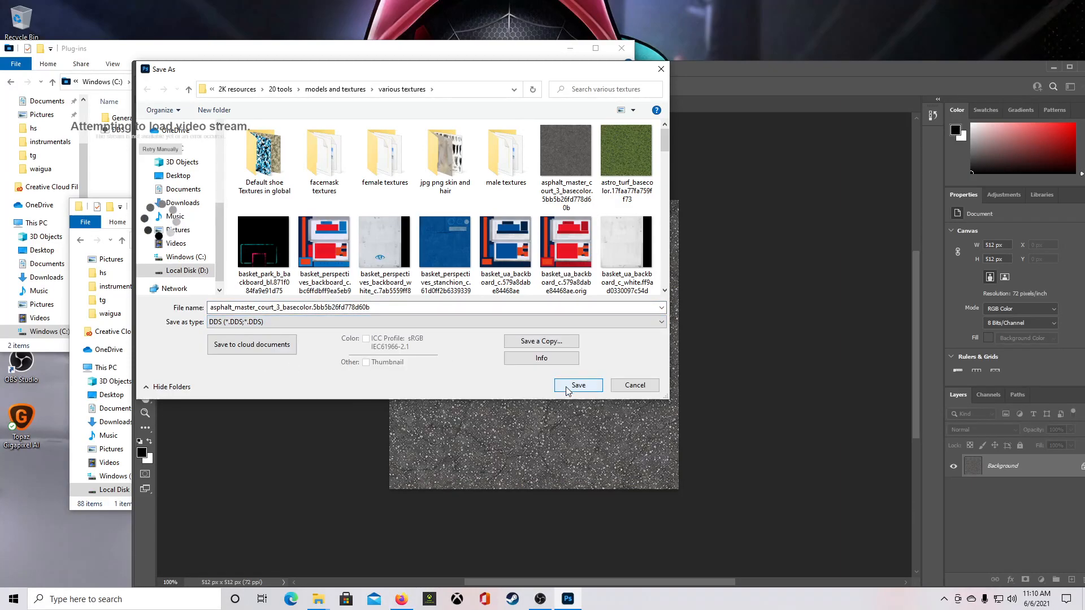
click(578, 385)
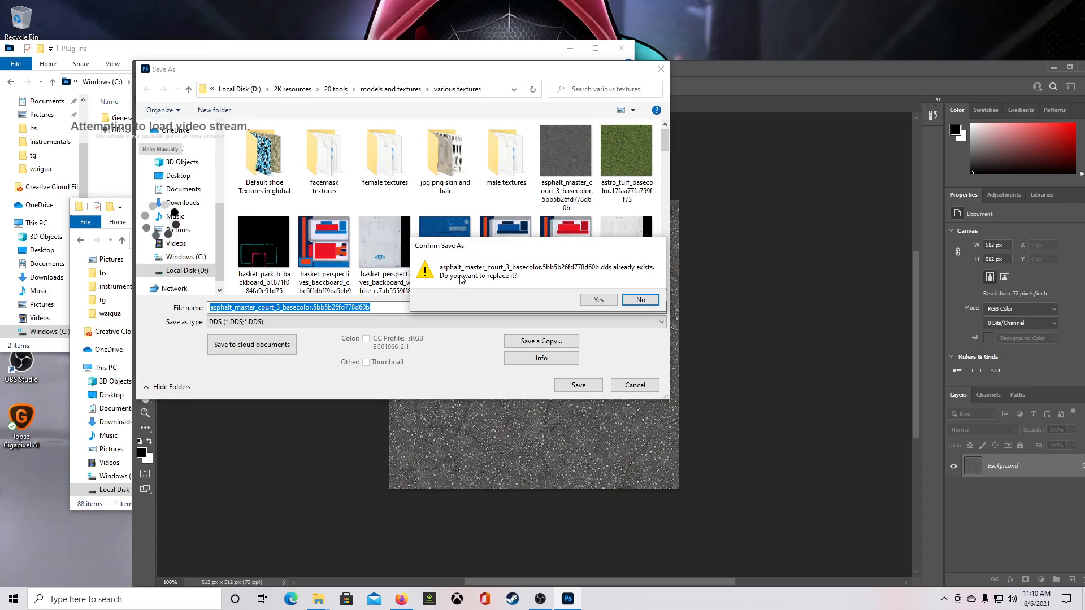
mouse_move(503, 289)
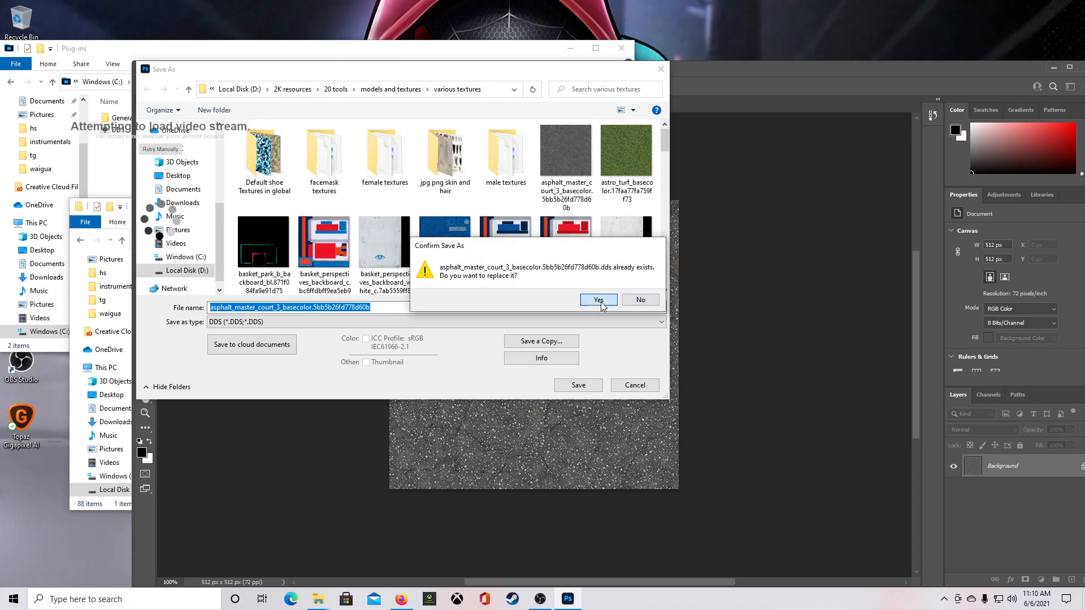
click(598, 299)
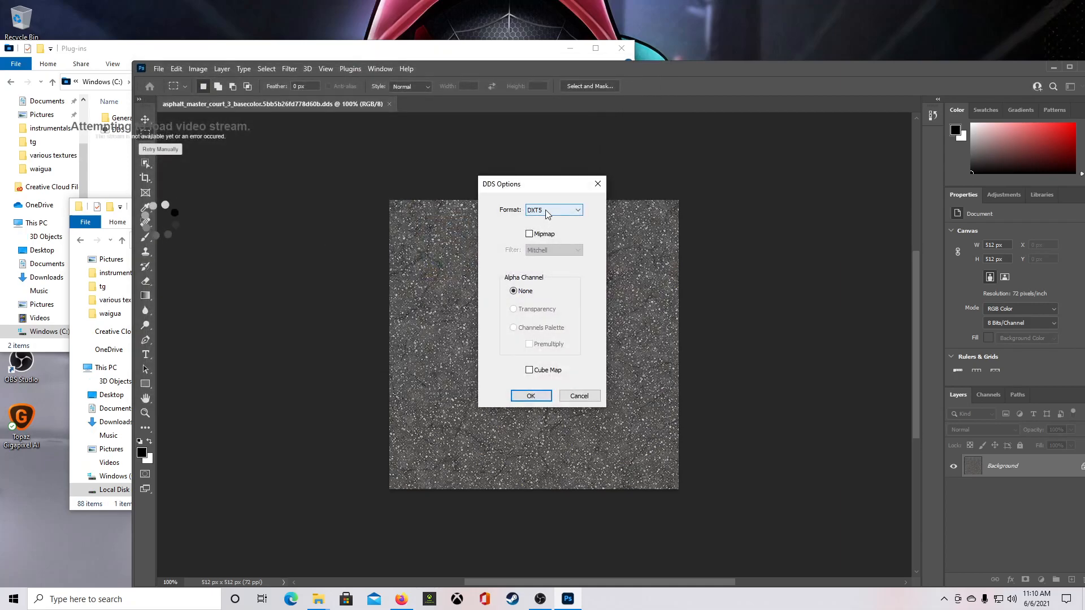
Step: Set DDS Options to DXT1 with mipmaps on the Mitchell filter, and confirm
click(552, 210)
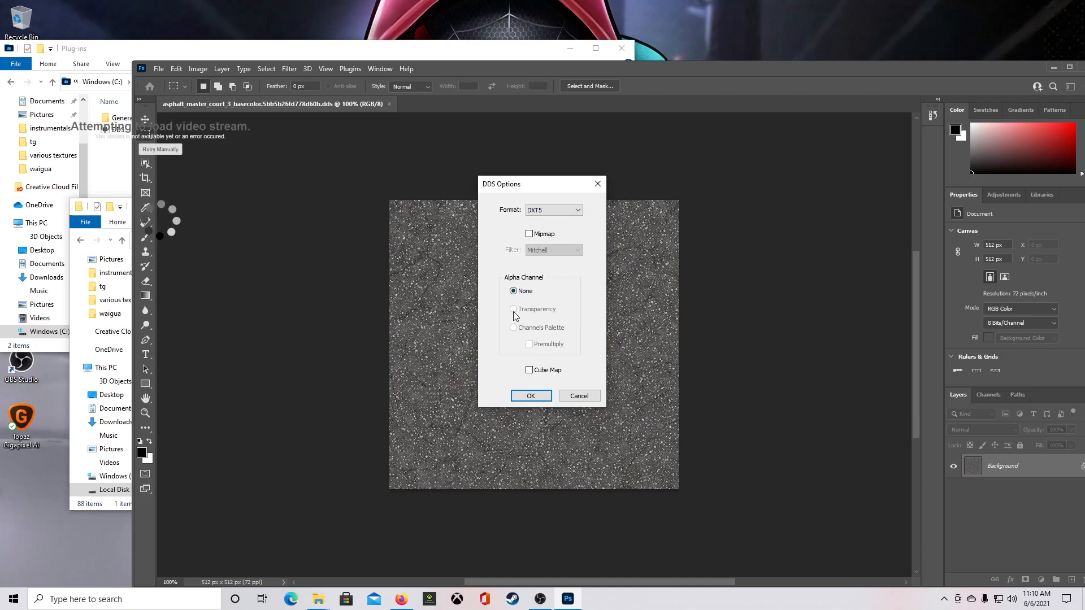
click(553, 209)
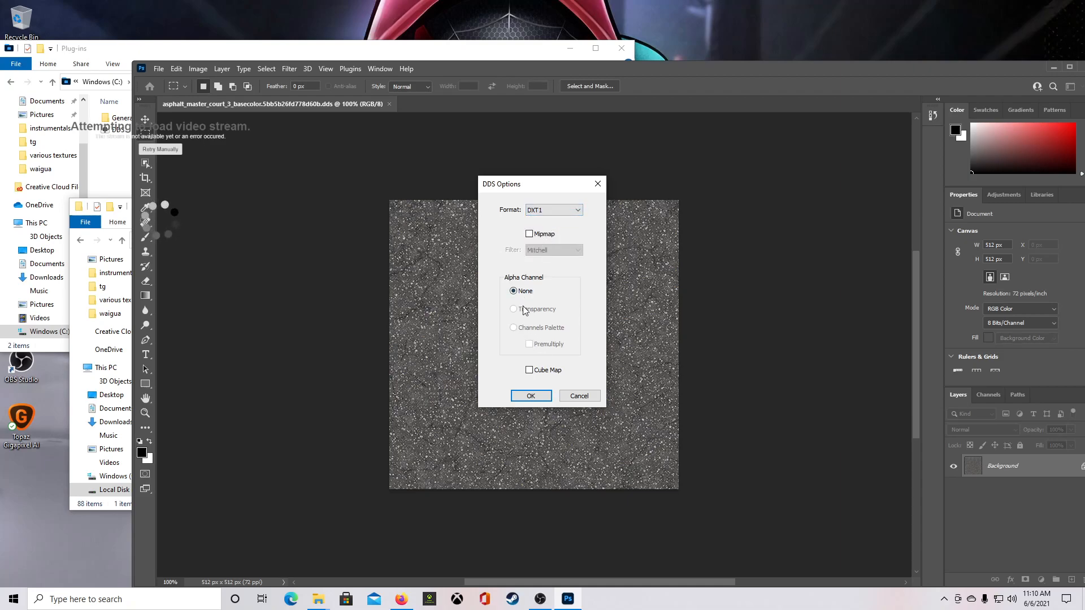
click(530, 233)
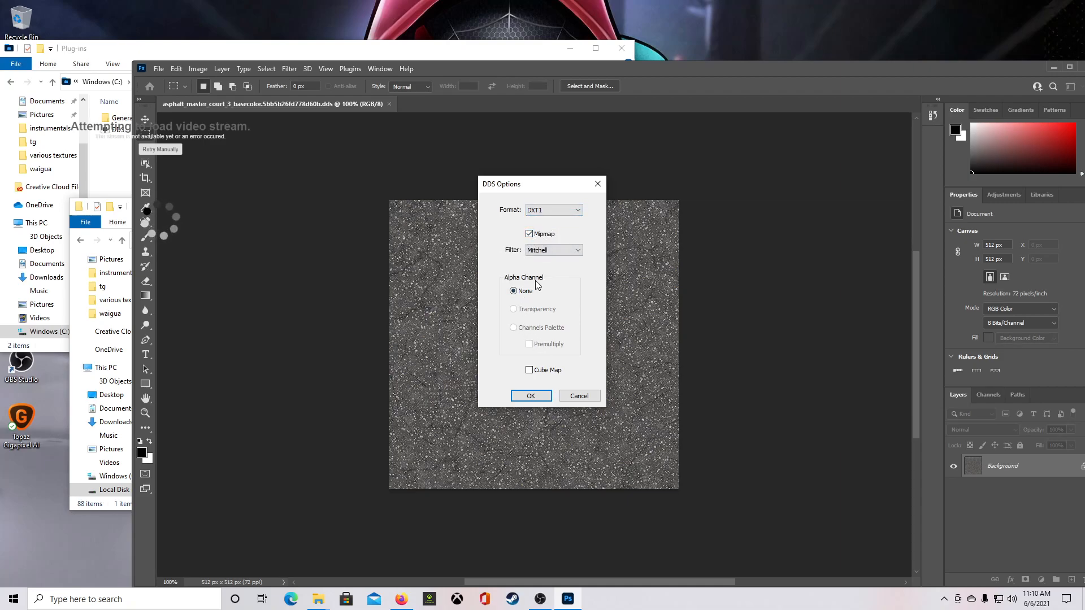
click(553, 250)
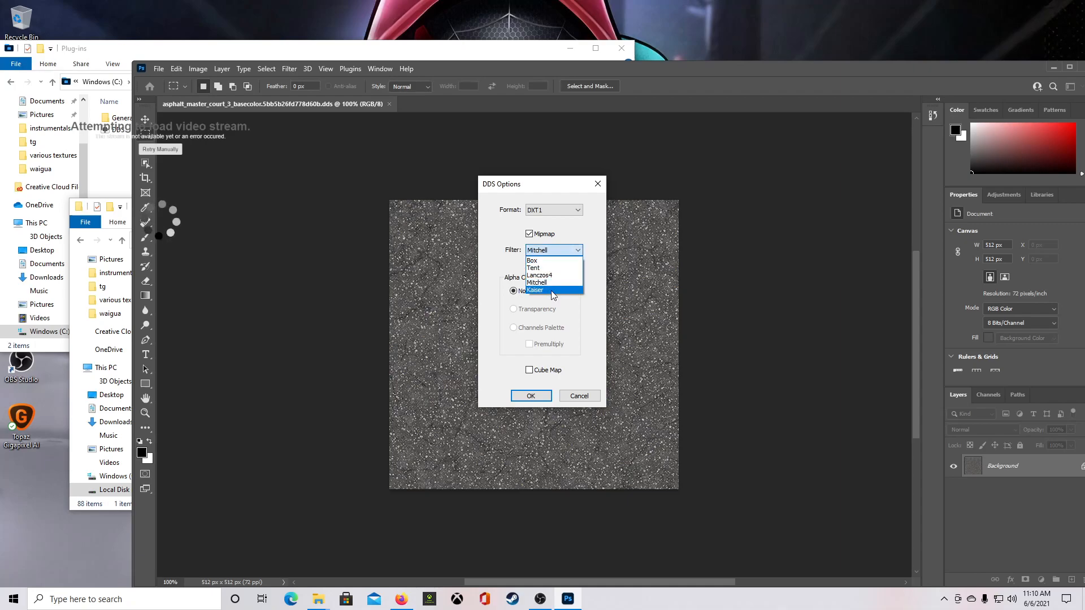
click(554, 209)
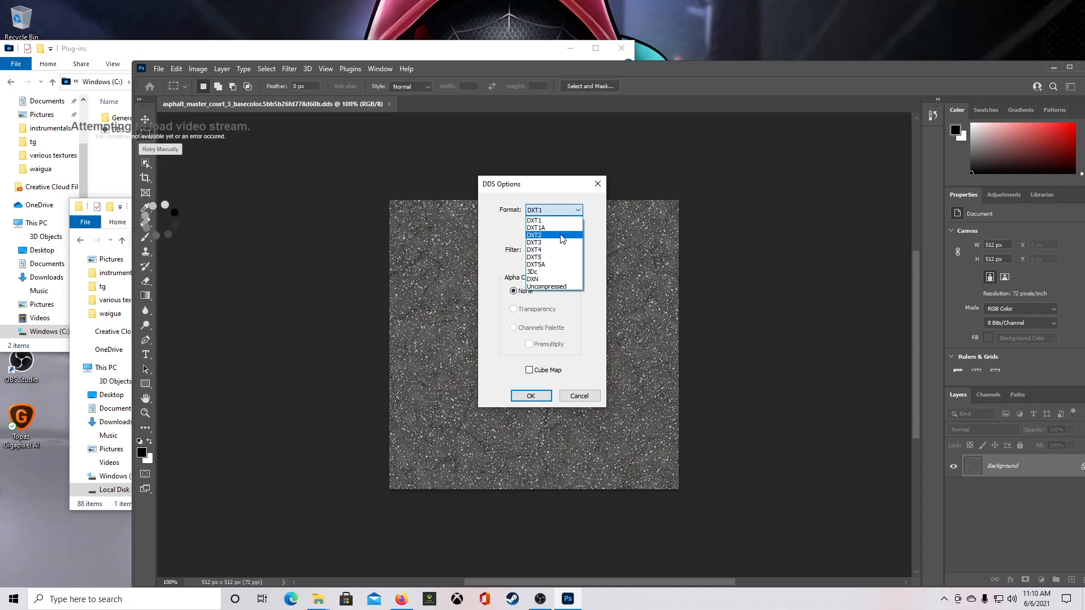
click(533, 219)
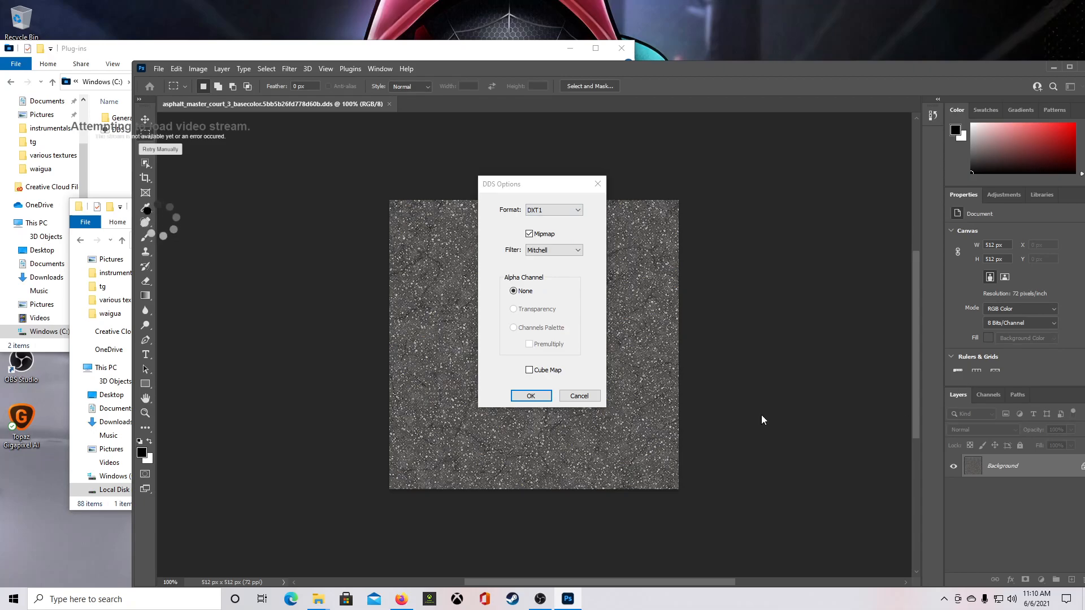
click(530, 395)
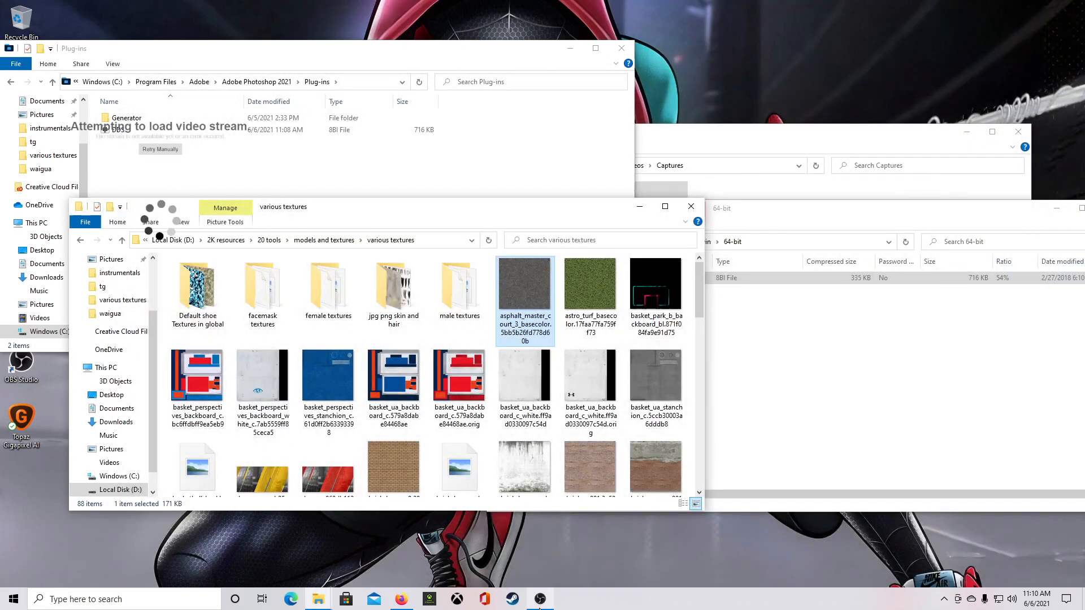
mouse_move(539, 599)
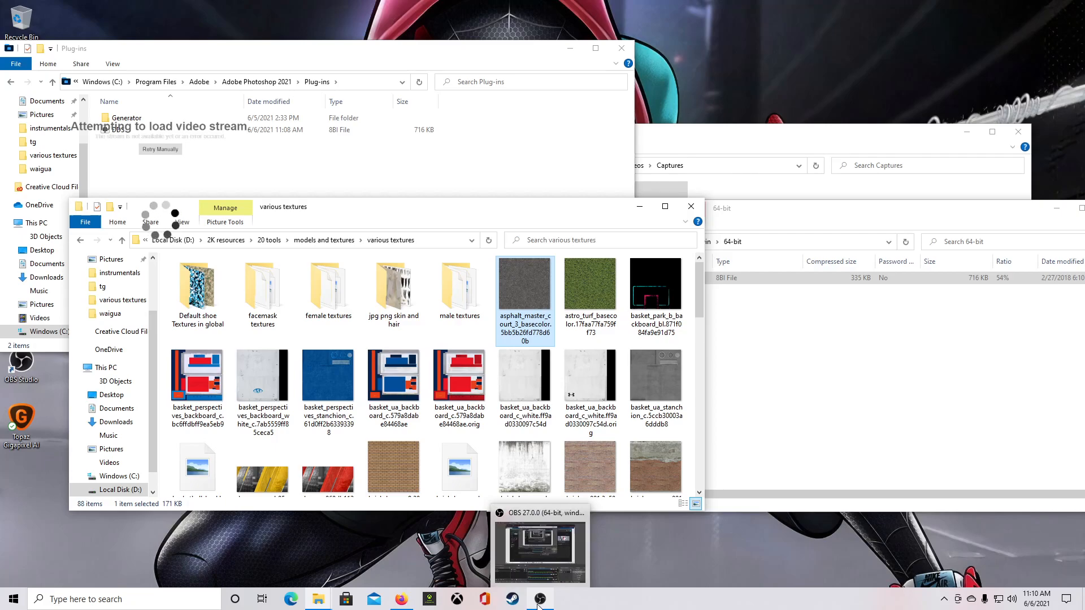
Step: Restore the OBS Studio window from the taskbar
click(539, 598)
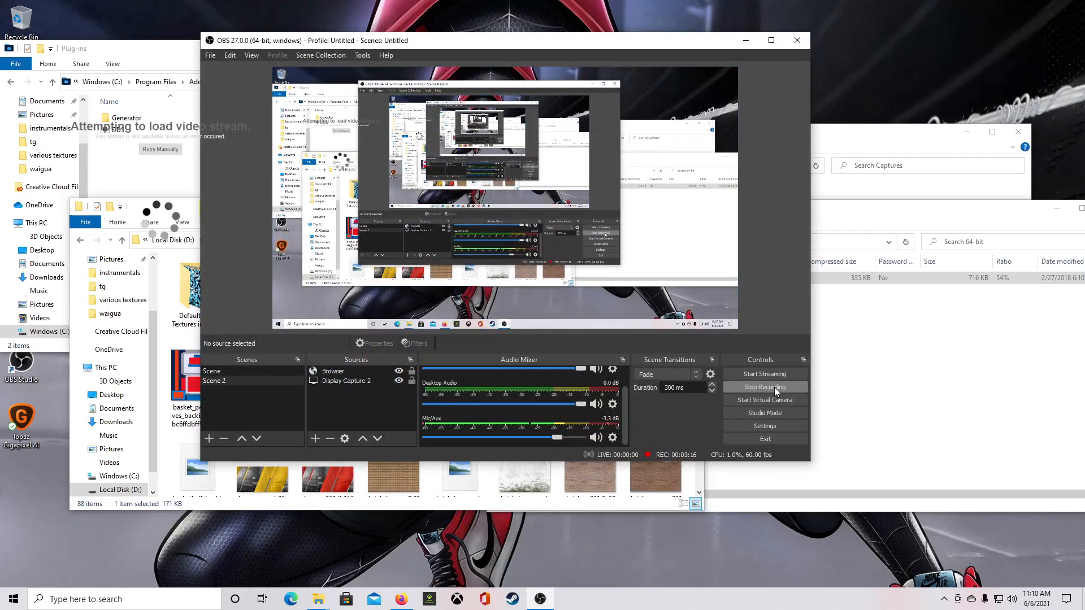